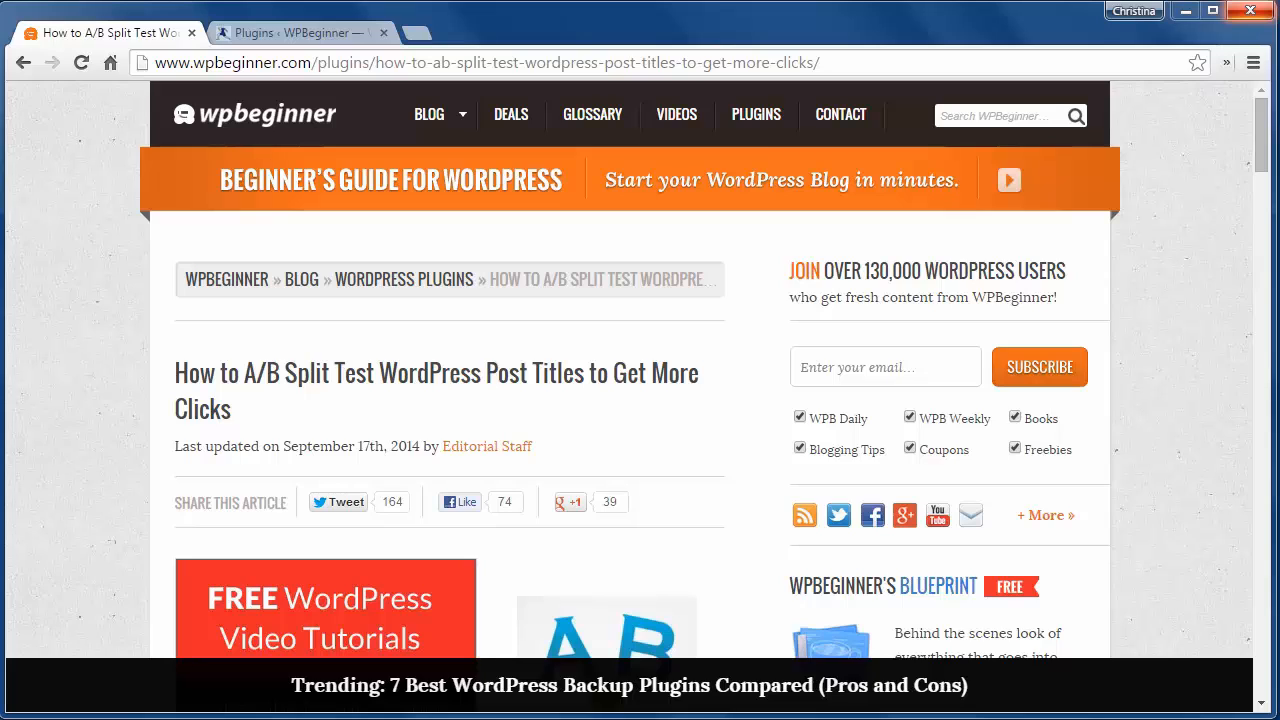
mouse_move(112, 346)
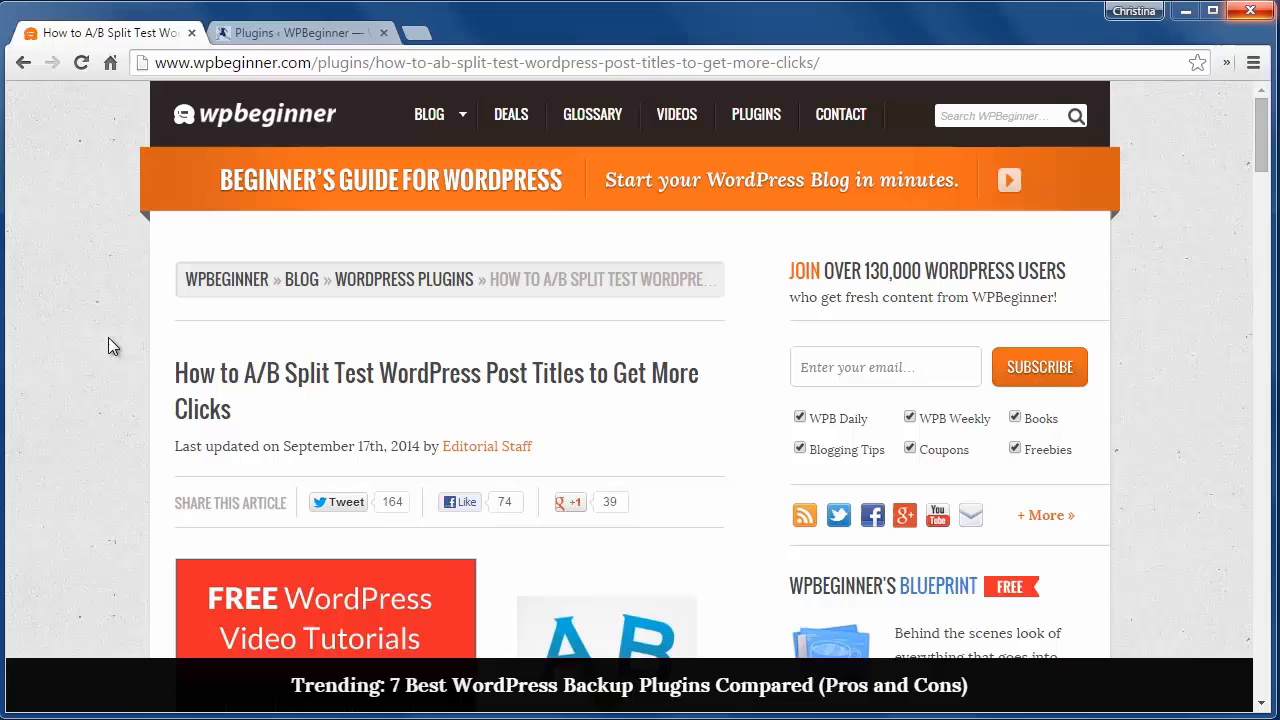
mouse_move(256, 32)
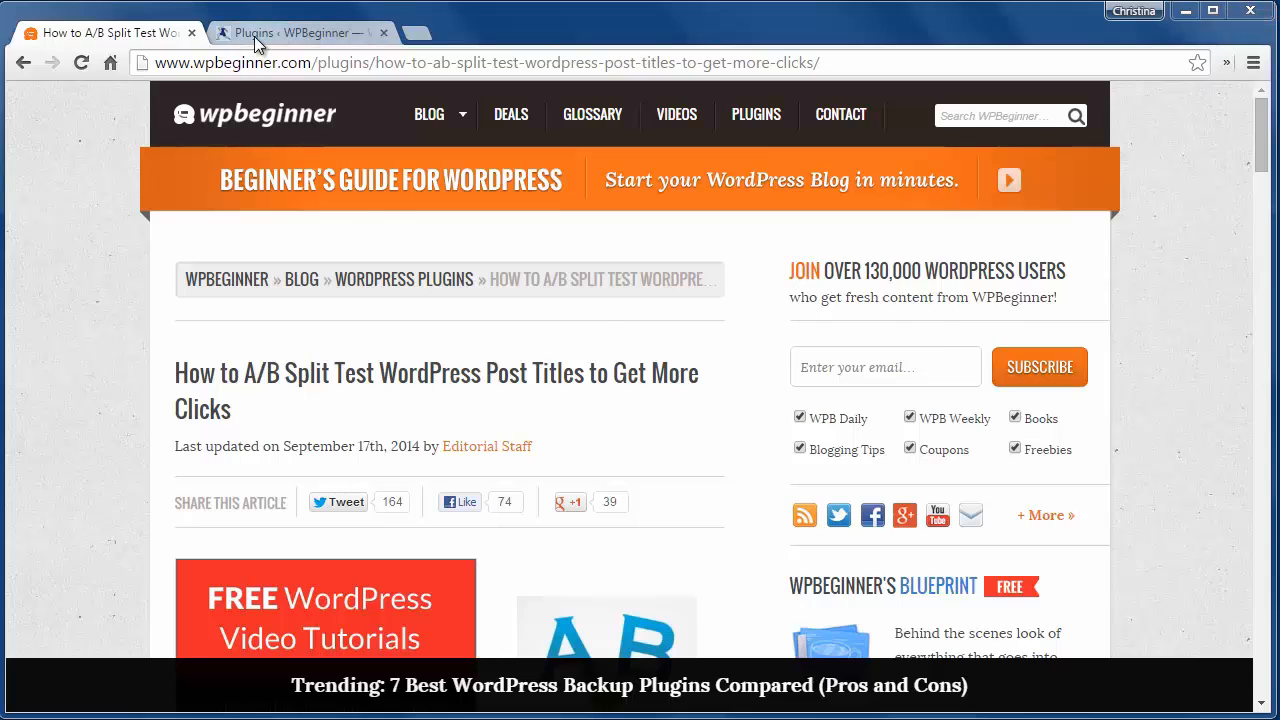
Step: Switch to the local WordPress Plugins admin page in Chrome
left_click(296, 32)
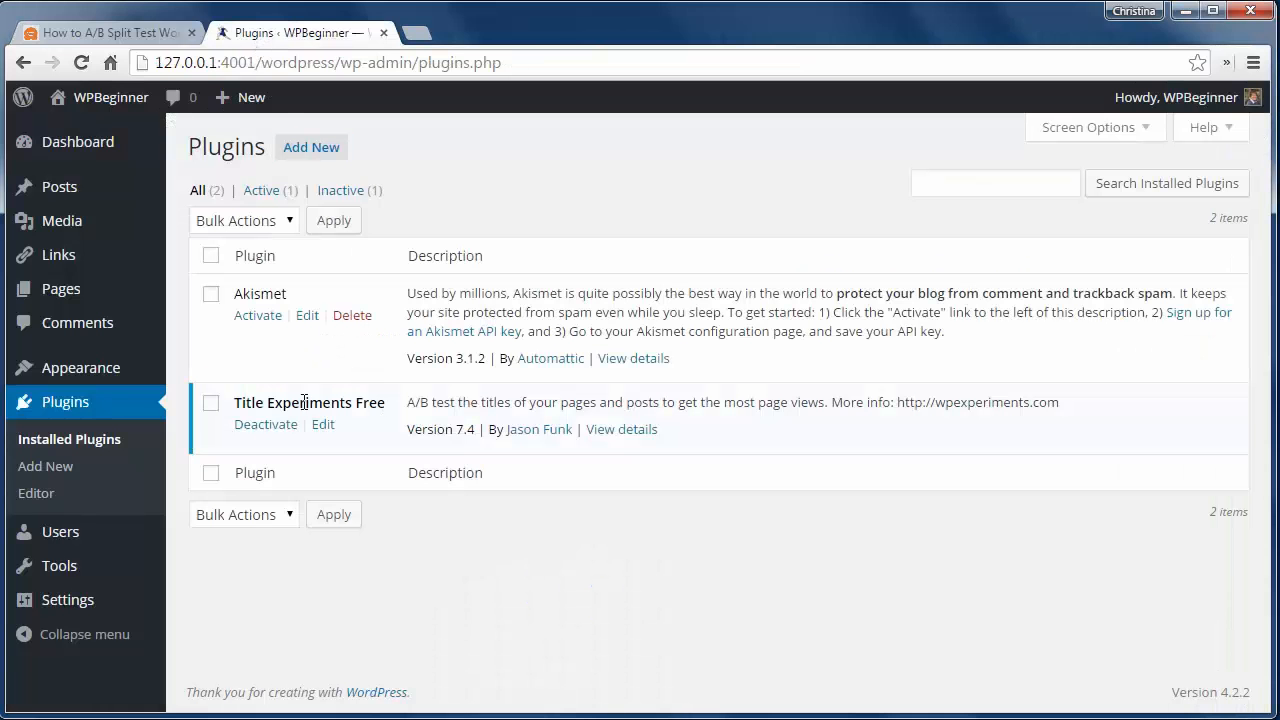
mouse_move(398, 412)
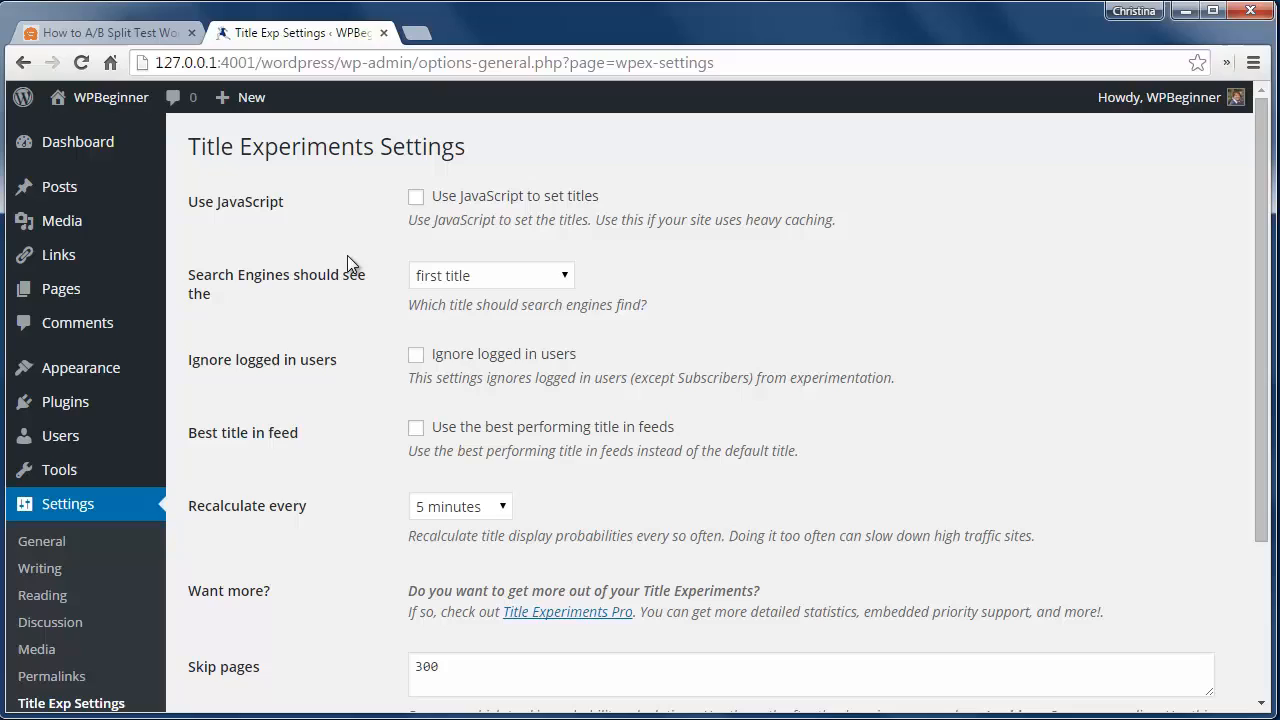
Step: Enable 'Use JavaScript to set titles', keeping search engines on the first title and 5-minute recalculation
left_click(416, 196)
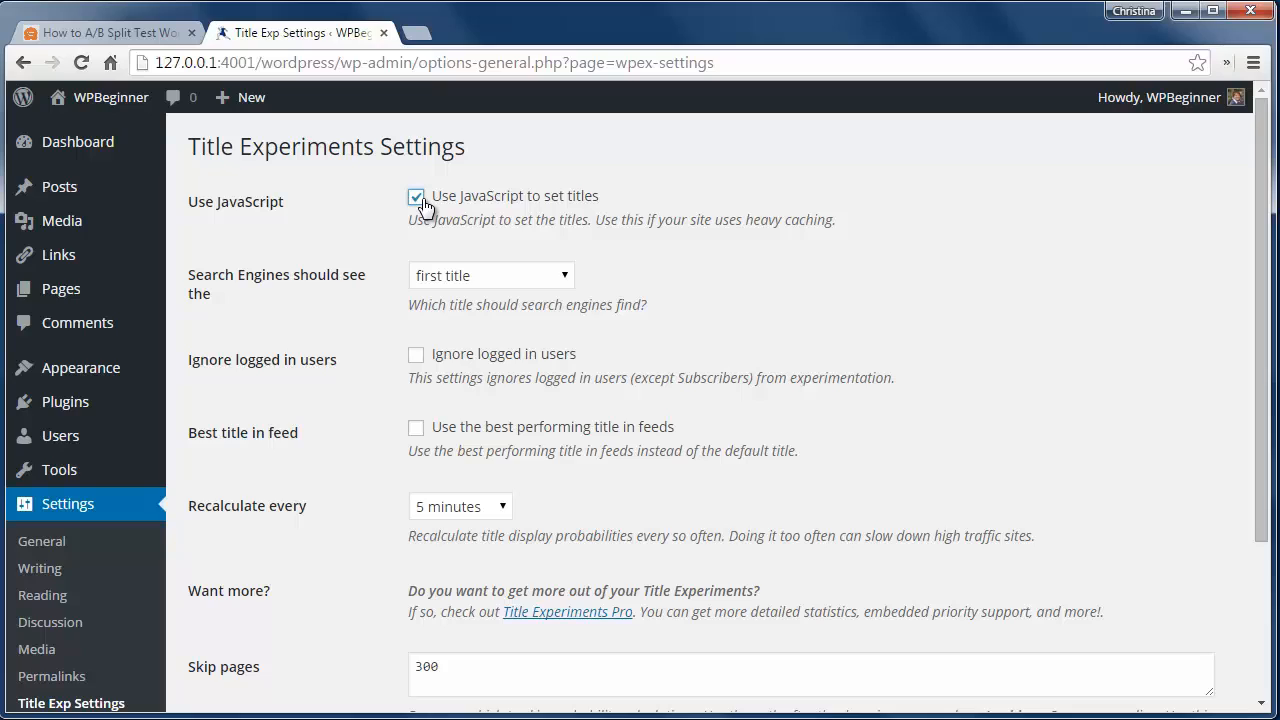
mouse_move(504, 280)
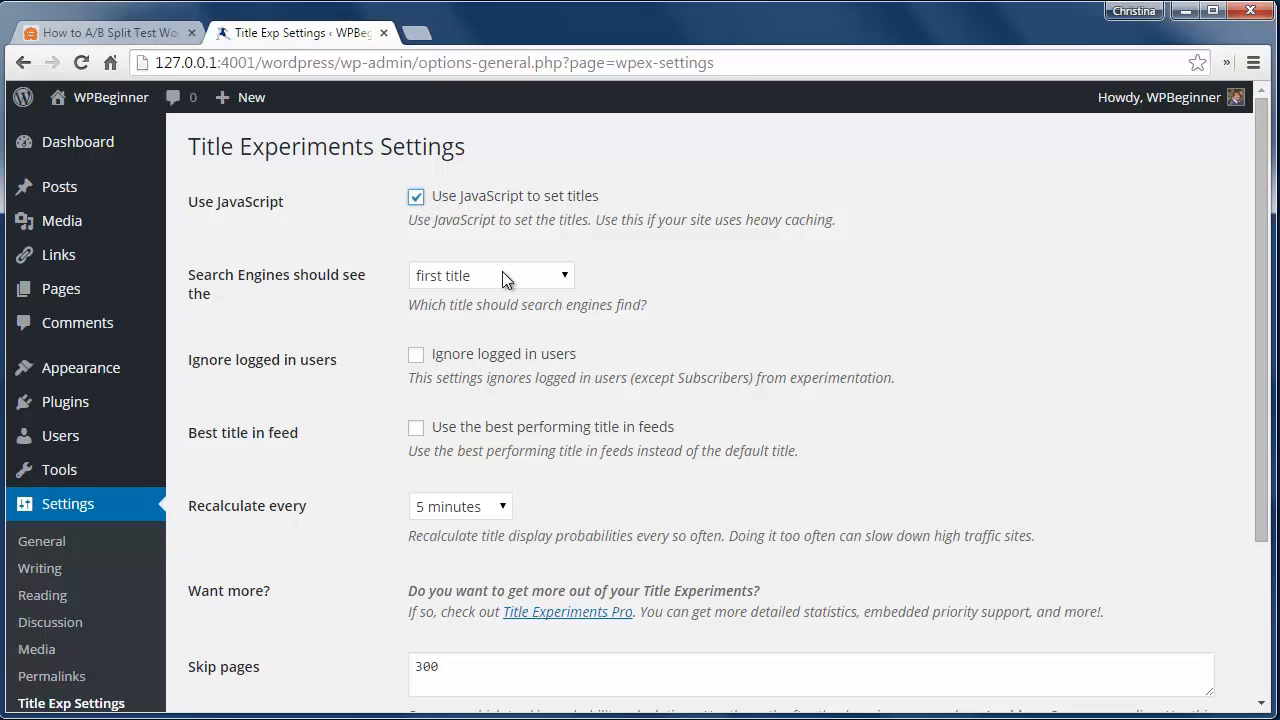
left_click(490, 276)
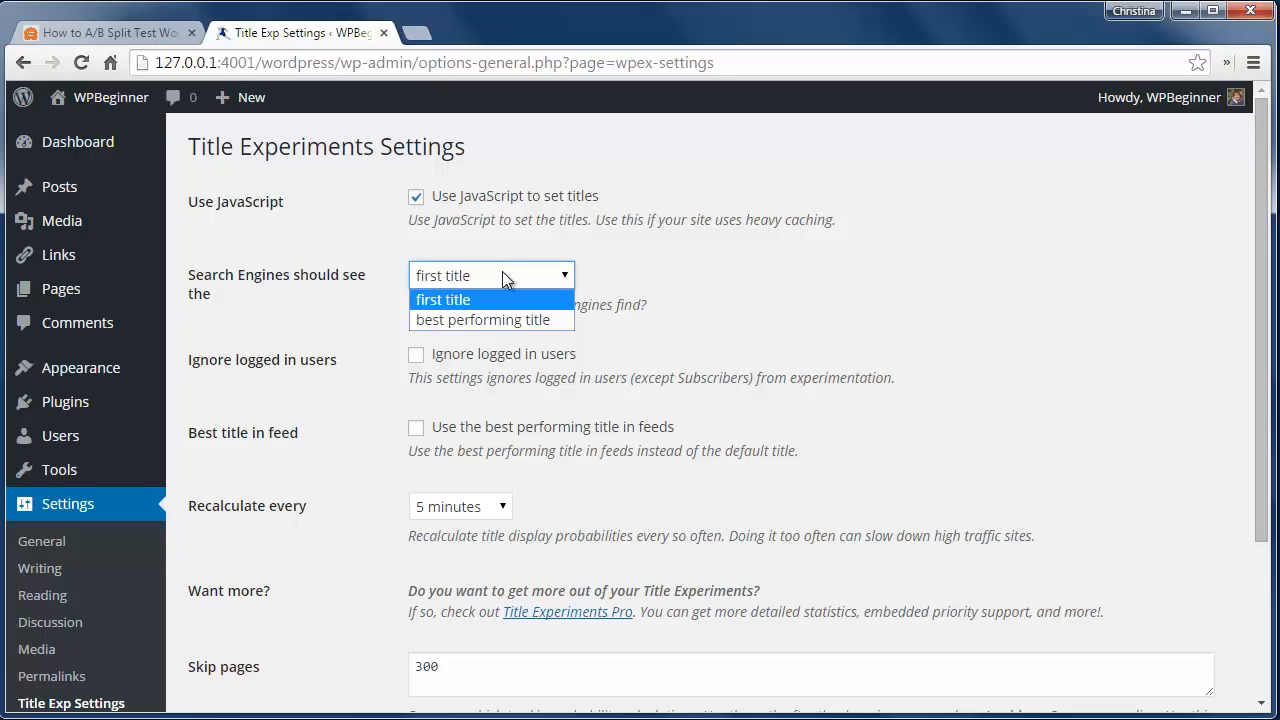
mouse_move(460, 278)
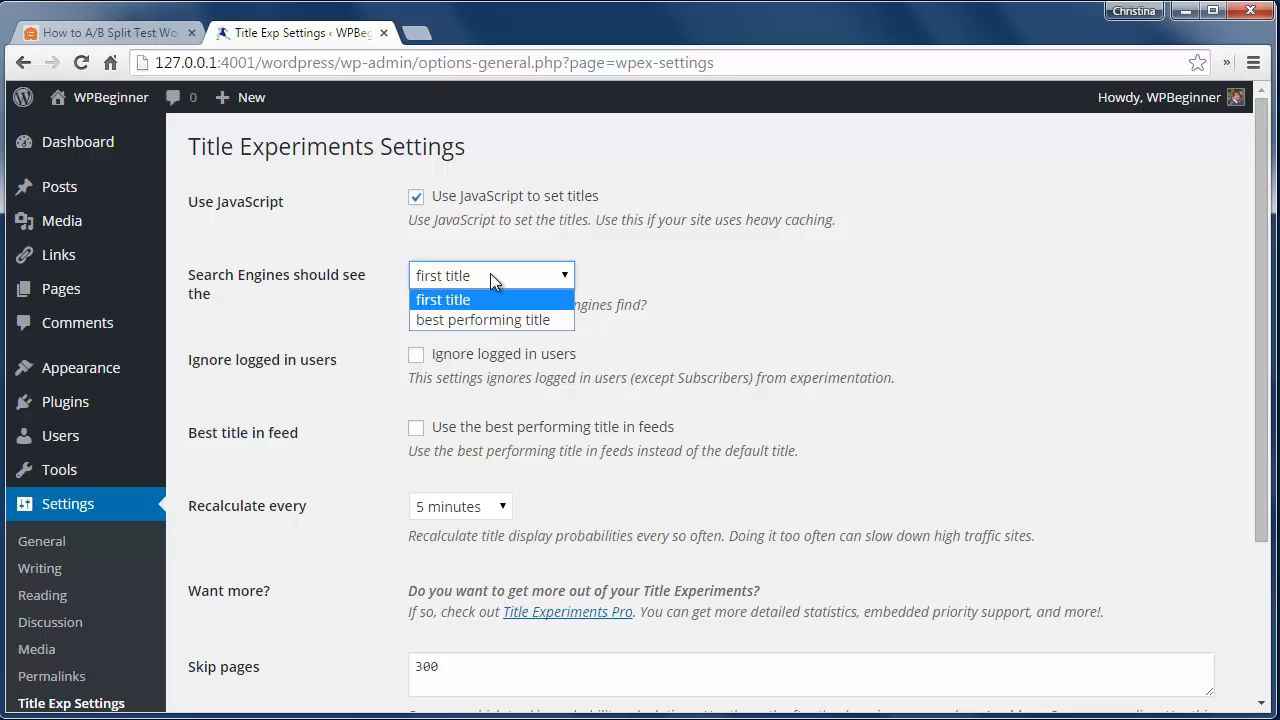
left_click(460, 506)
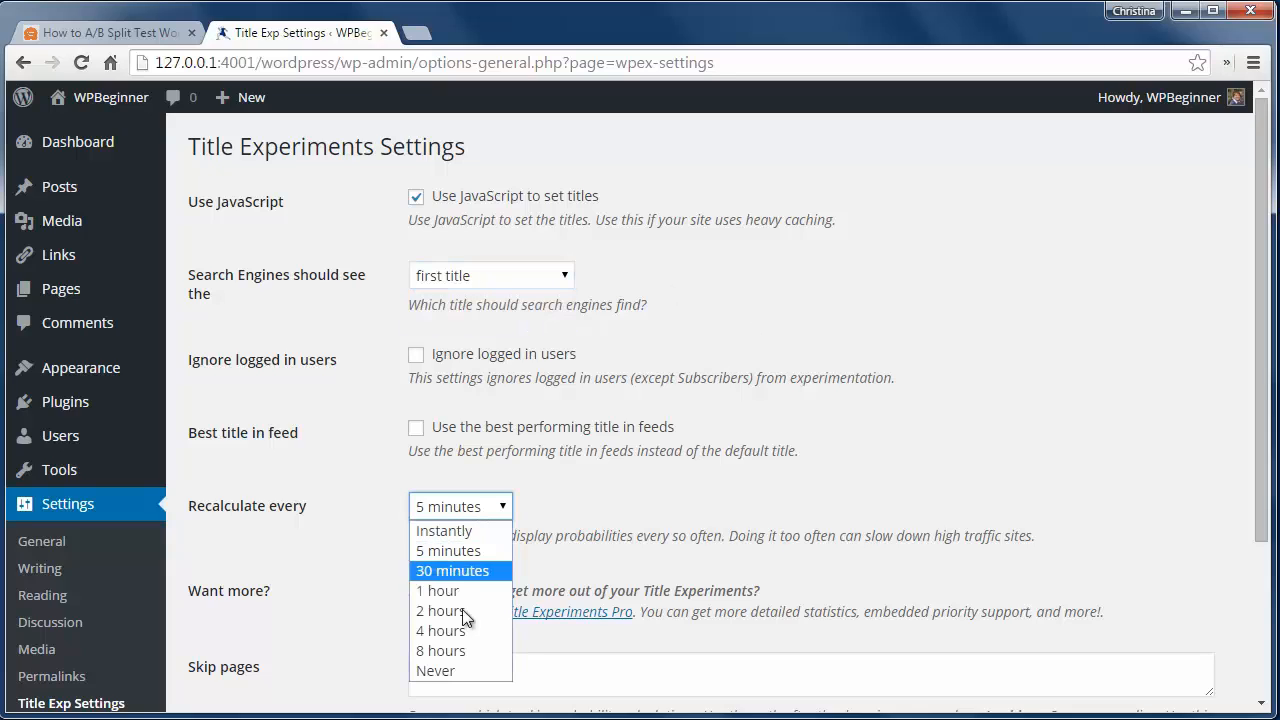
mouse_move(444, 530)
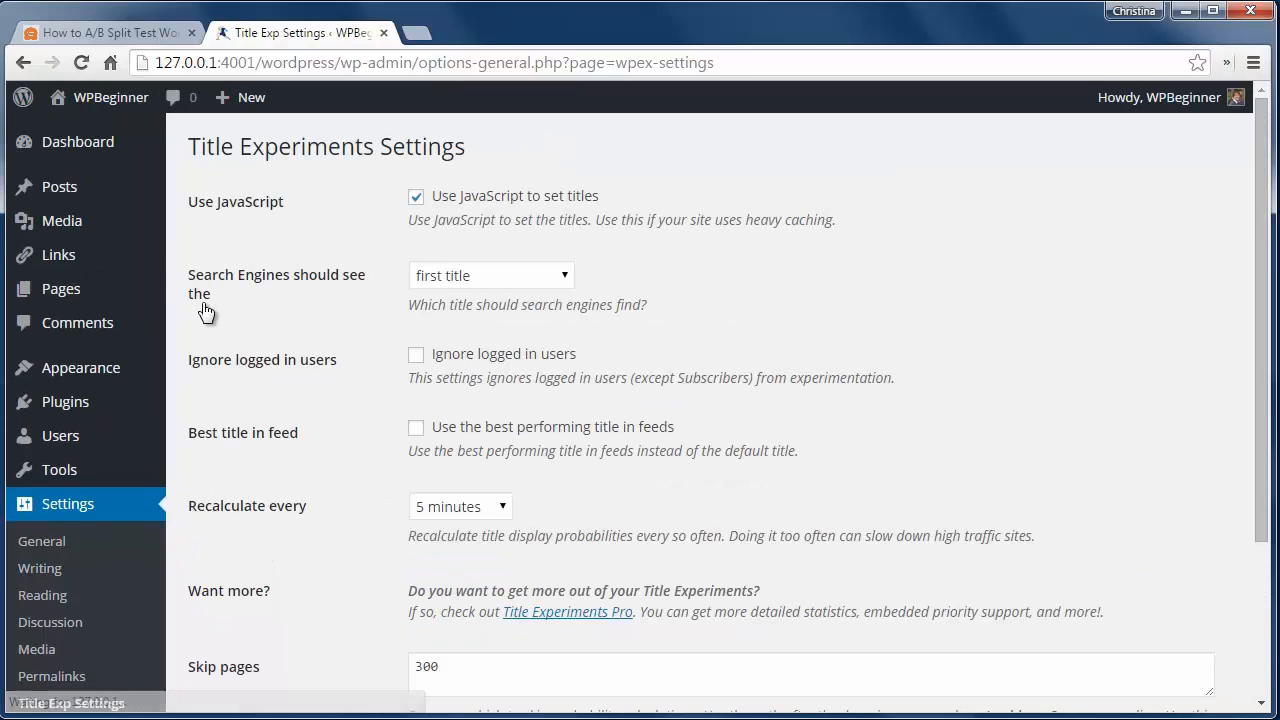
left_click(208, 216)
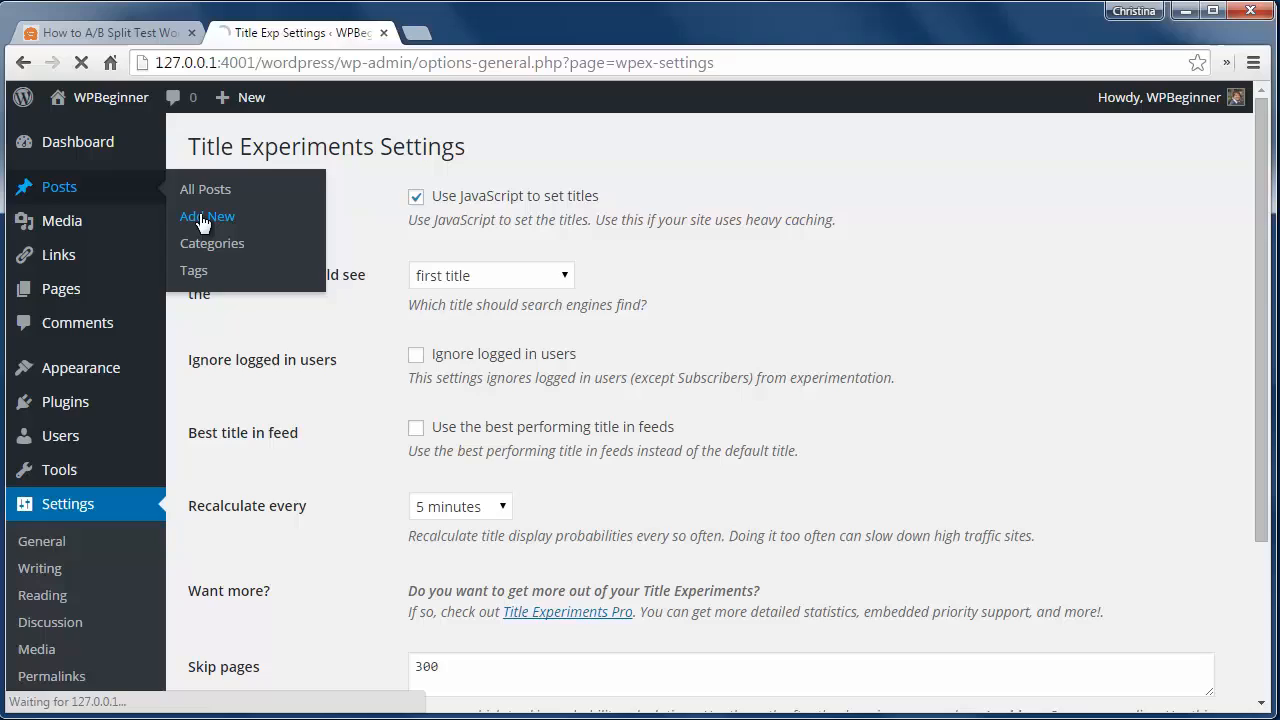
Step: Open the A/B split test post in Edit Post, showing both alternate titles at 50%
left_click(208, 216)
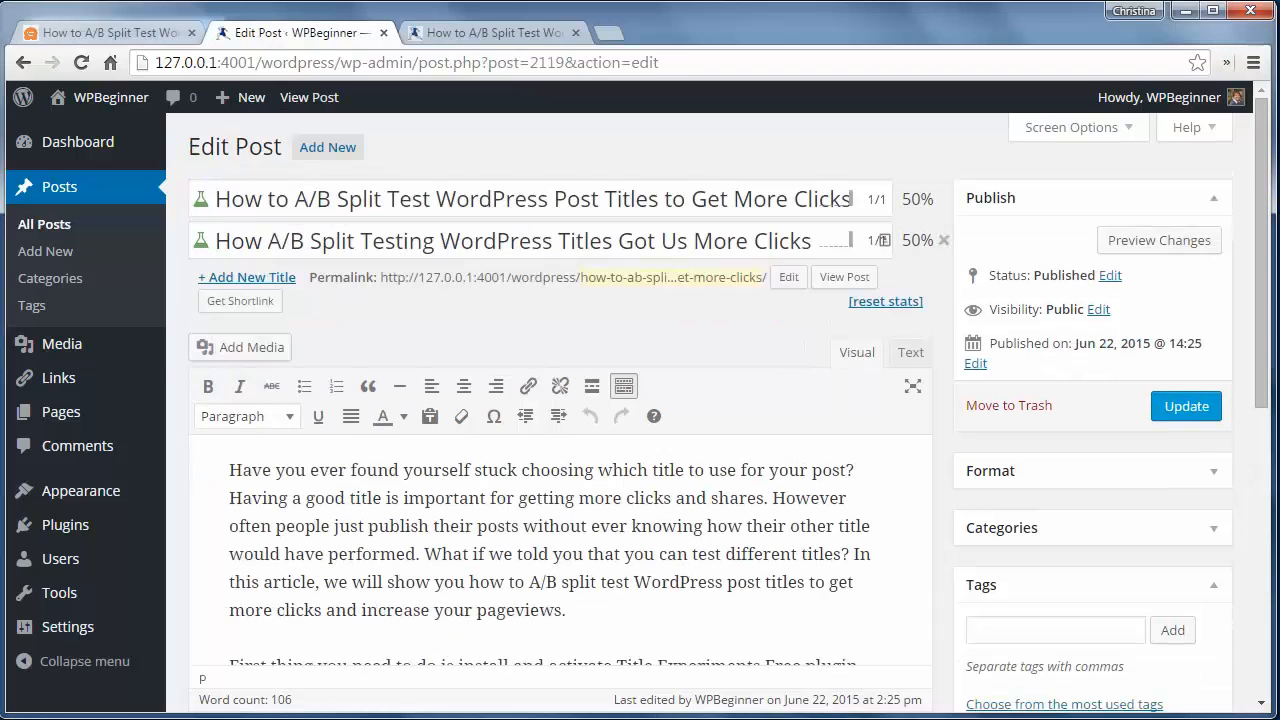
mouse_move(914, 276)
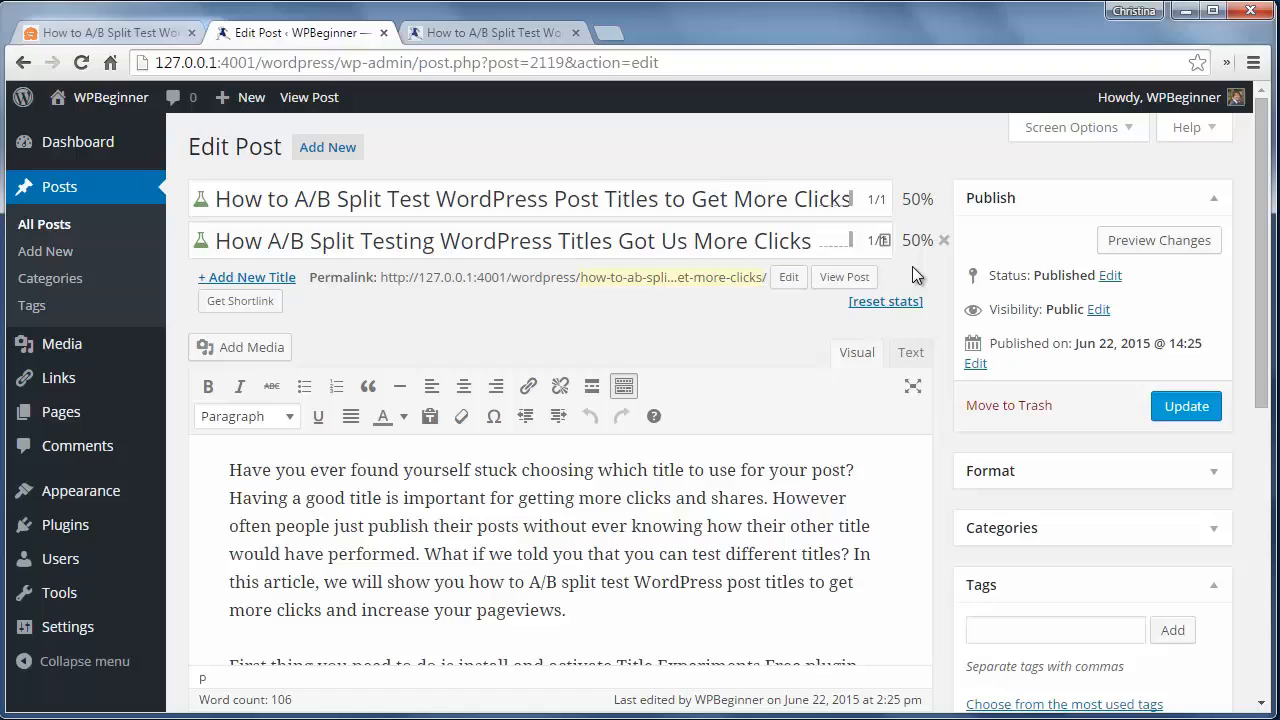